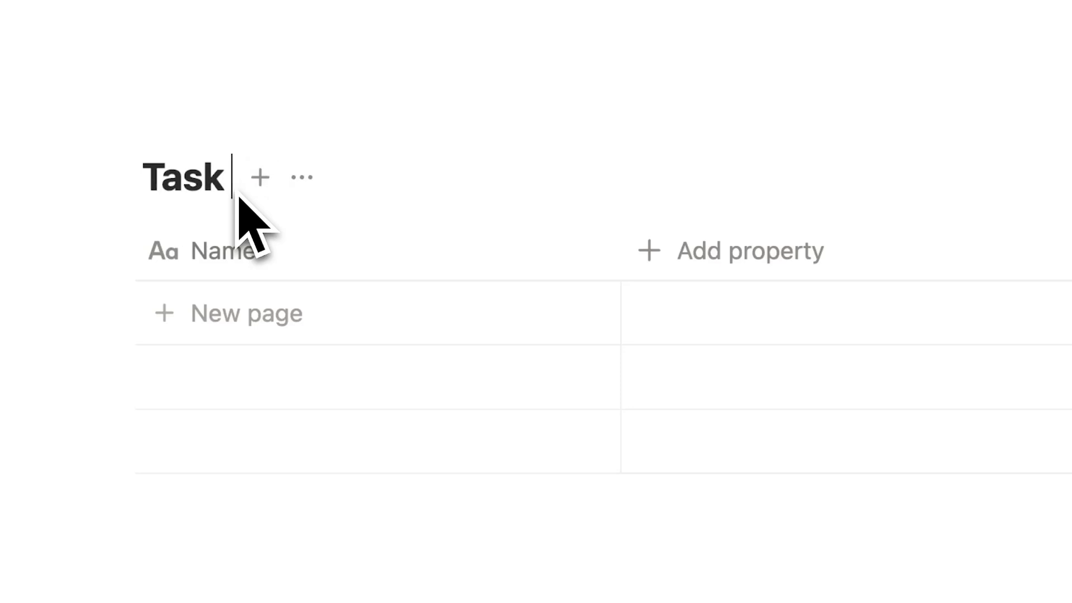
Review the example task databases and create a new untitled page.
left_click(648, 250)
type("task")
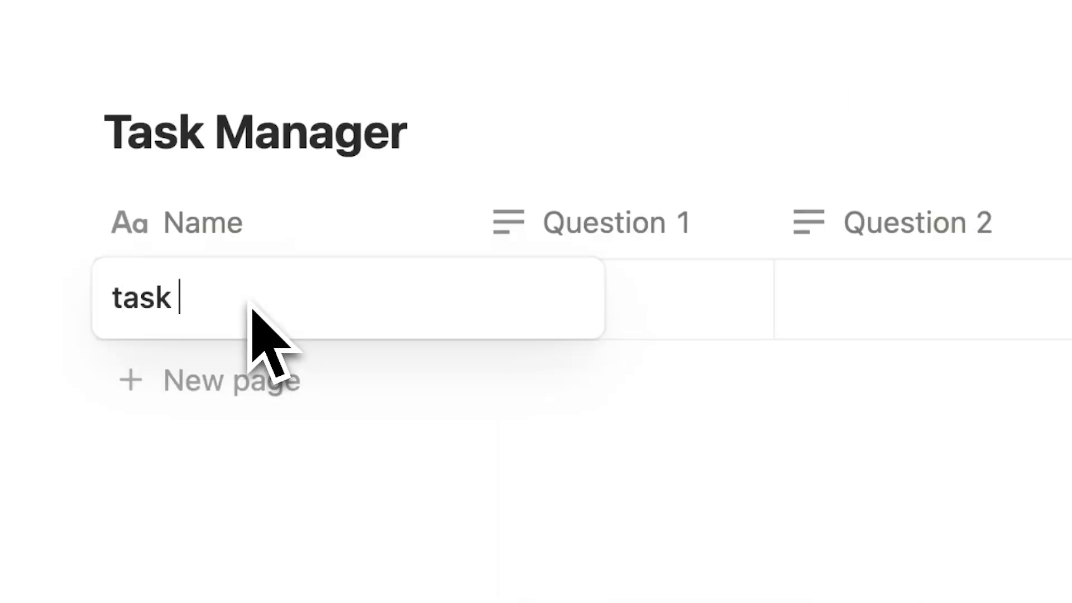
type("u")
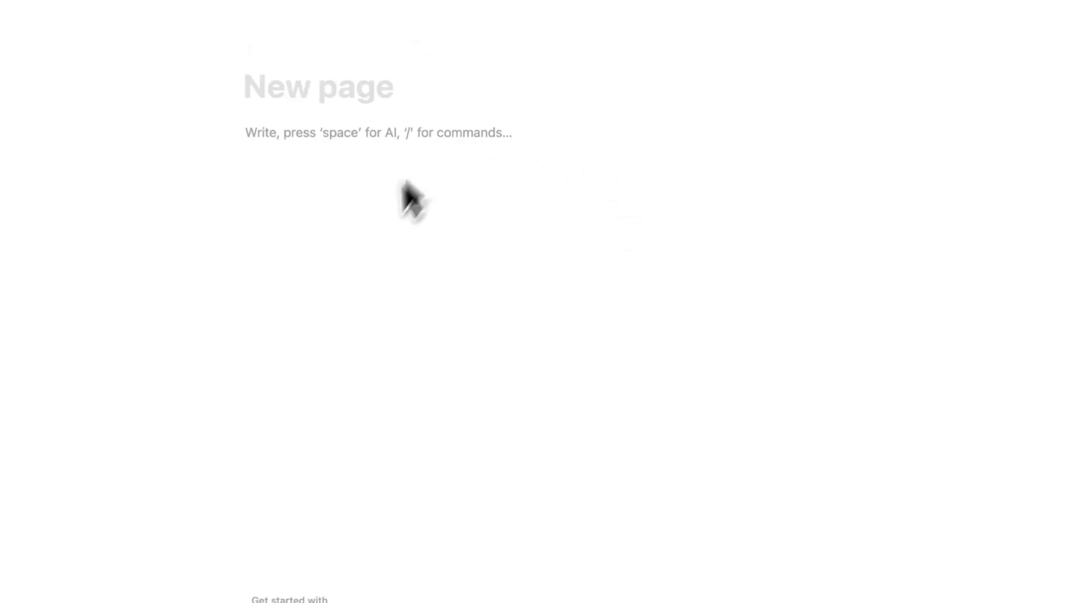
Add to-do items task 1 and task 2, a project 1 sub-page, and title the page Tasks.
type("/")
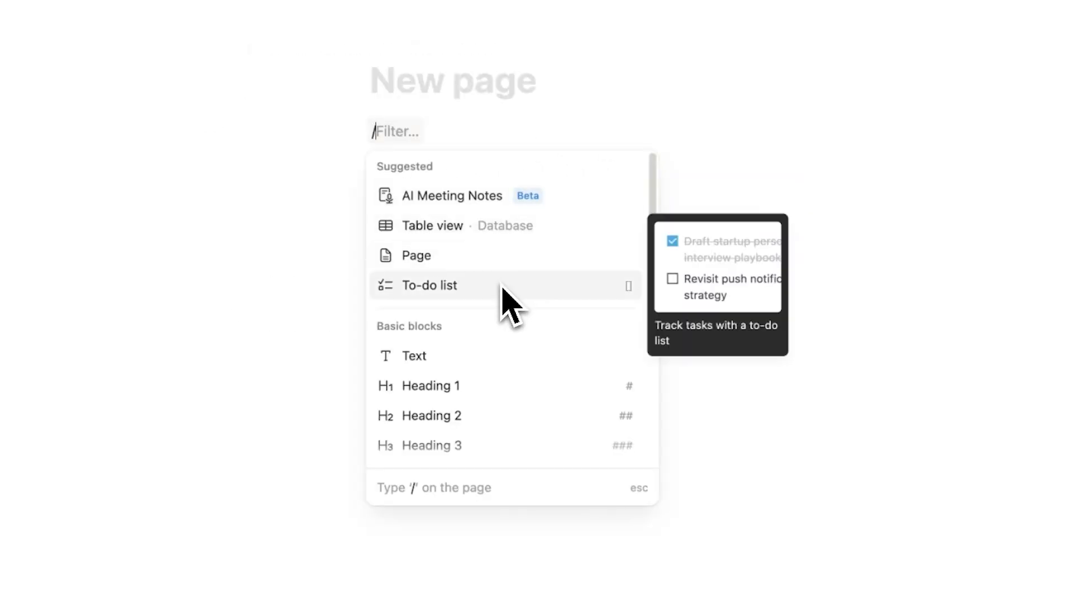
mouse_move(414, 255)
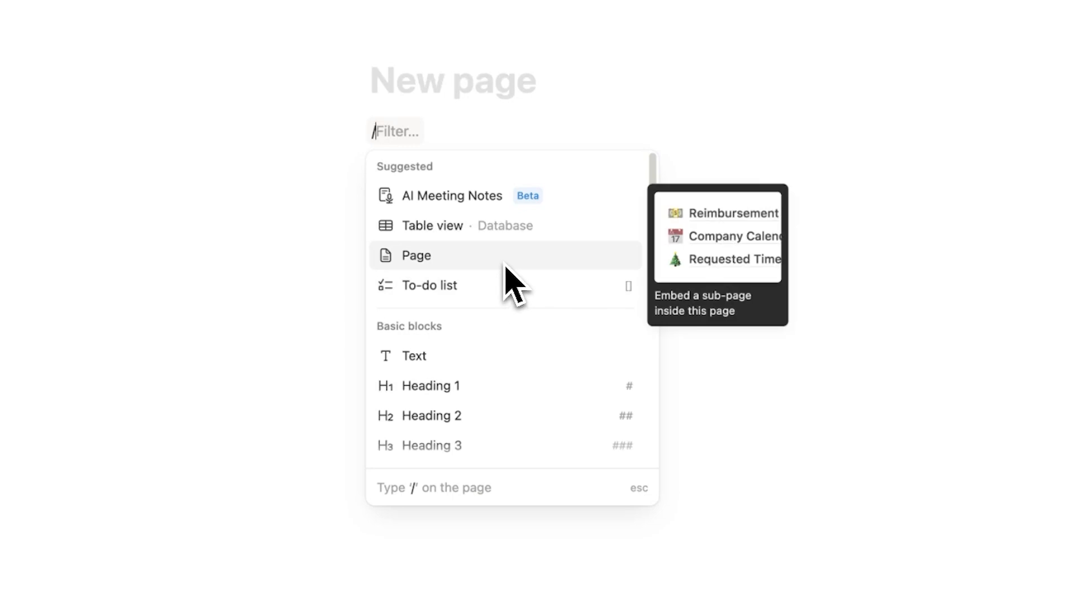
left_click(428, 285)
type("/page")
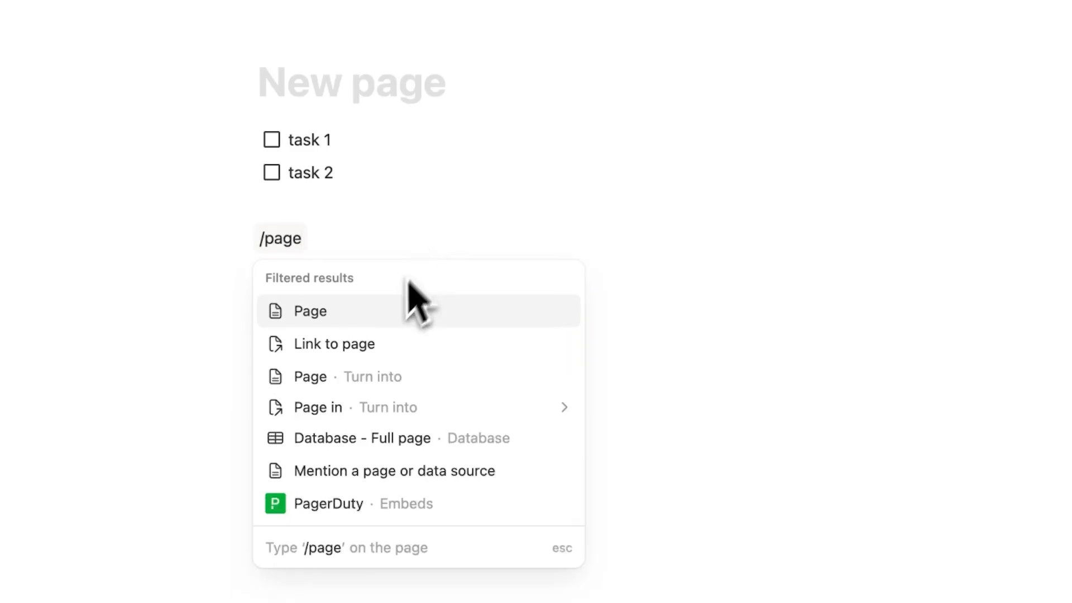
left_click(309, 311)
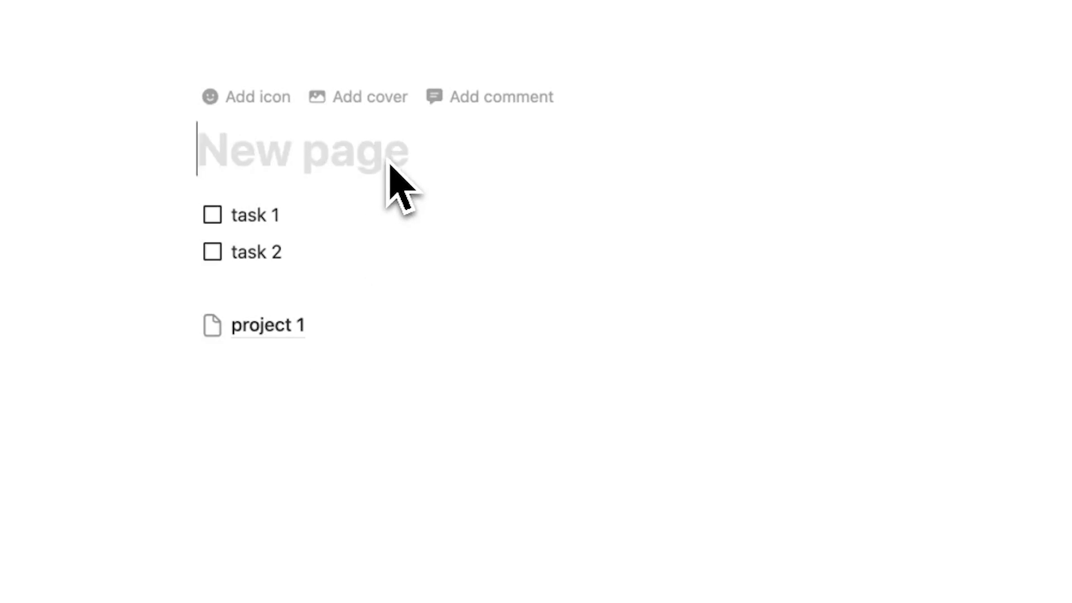
type("Tasks")
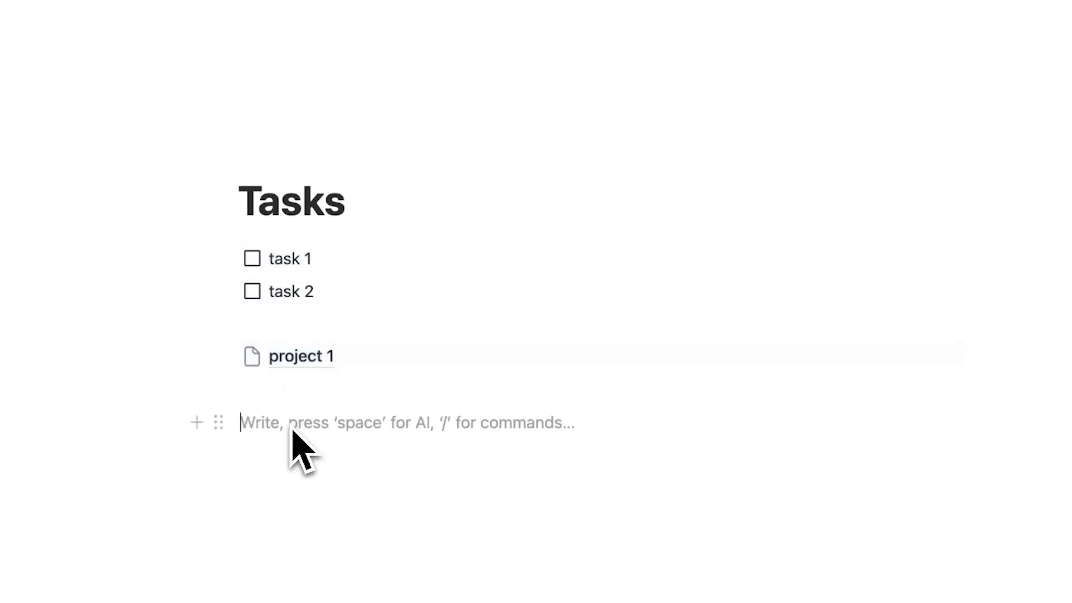
Create MON, TUE, WED columns with task 4 under MON and move task 3 into TUE.
type("MON")
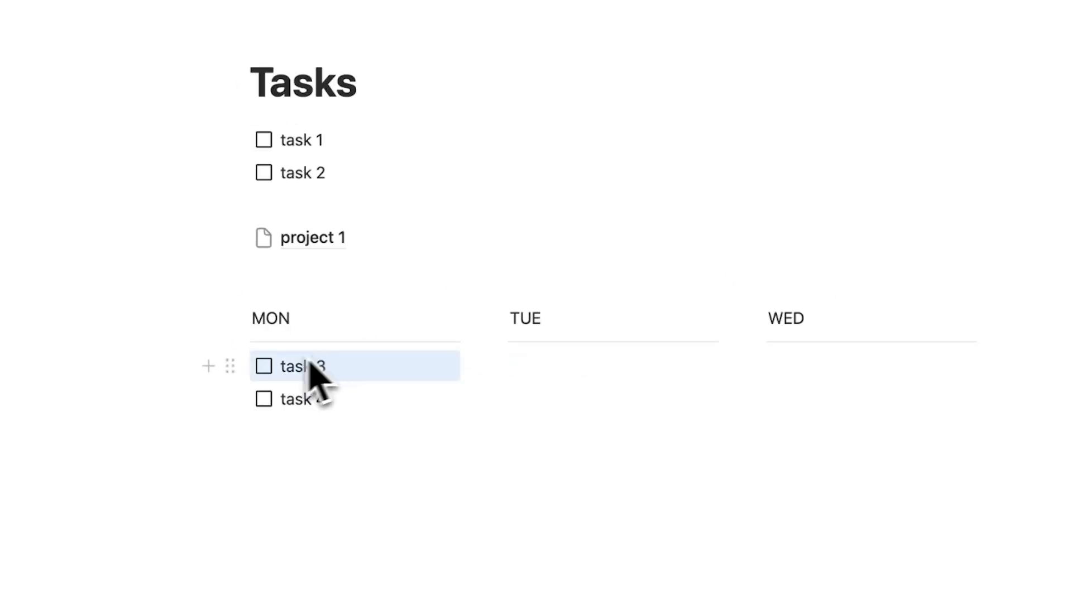
left_click_drag(301, 366, 611, 366)
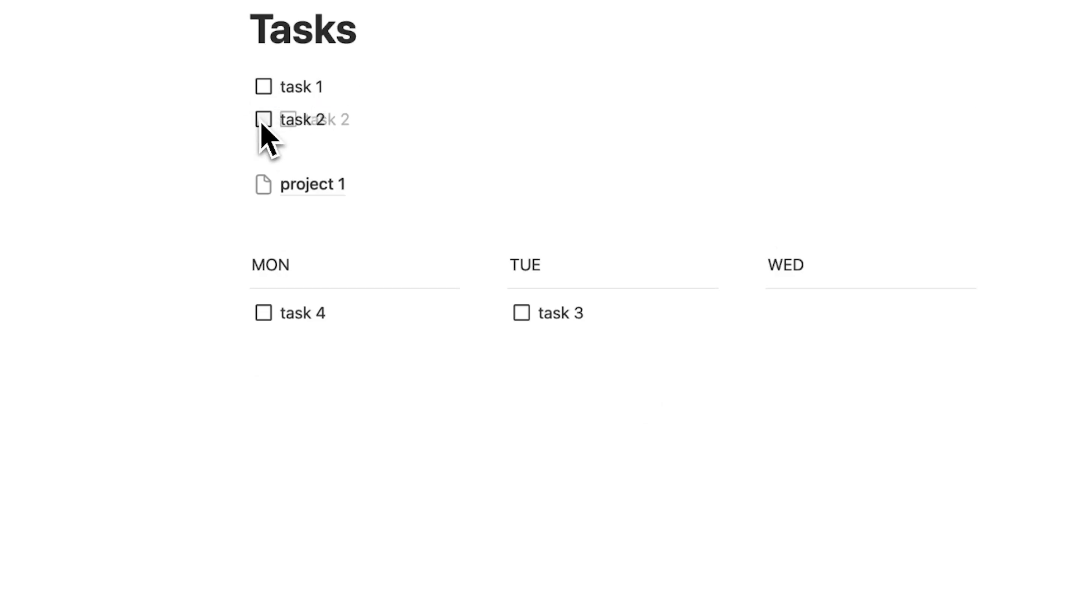
Insert an inline Tasks database below the day columns and add the entry task 5.
type("/d")
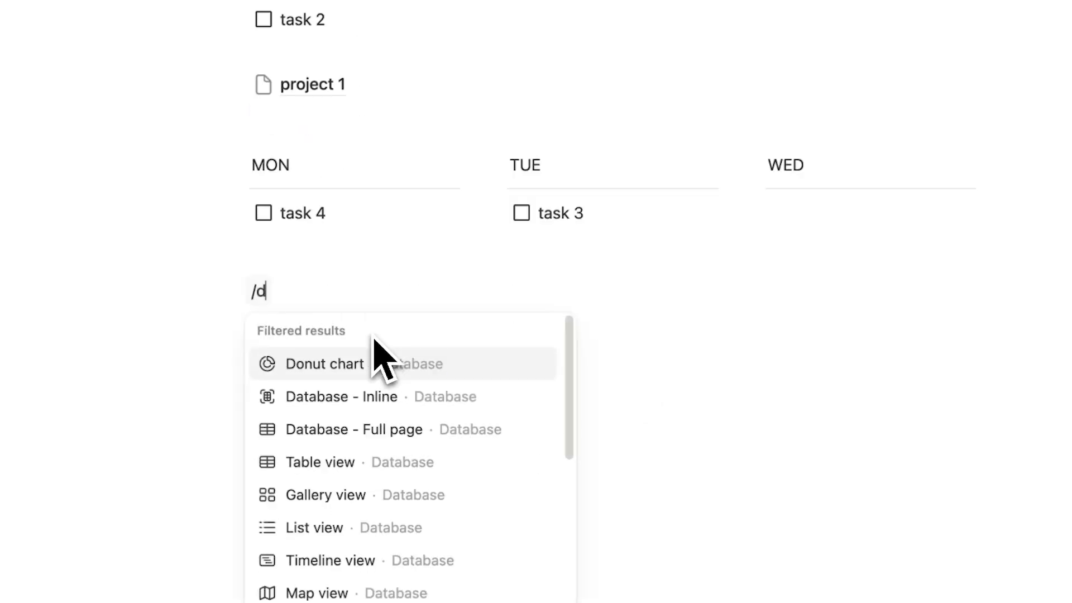
type("atabase")
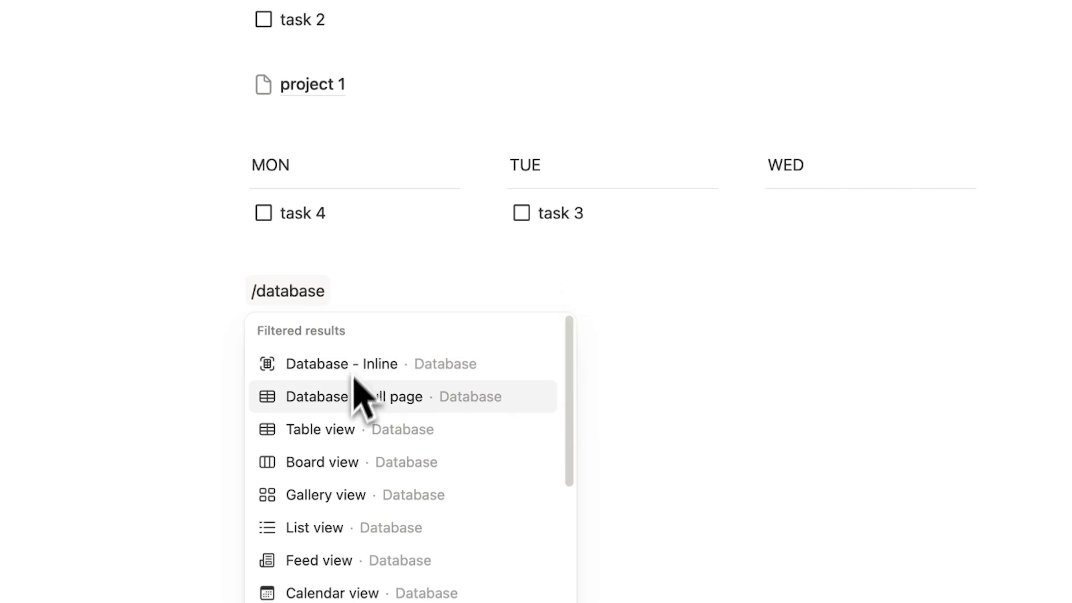
left_click(352, 396)
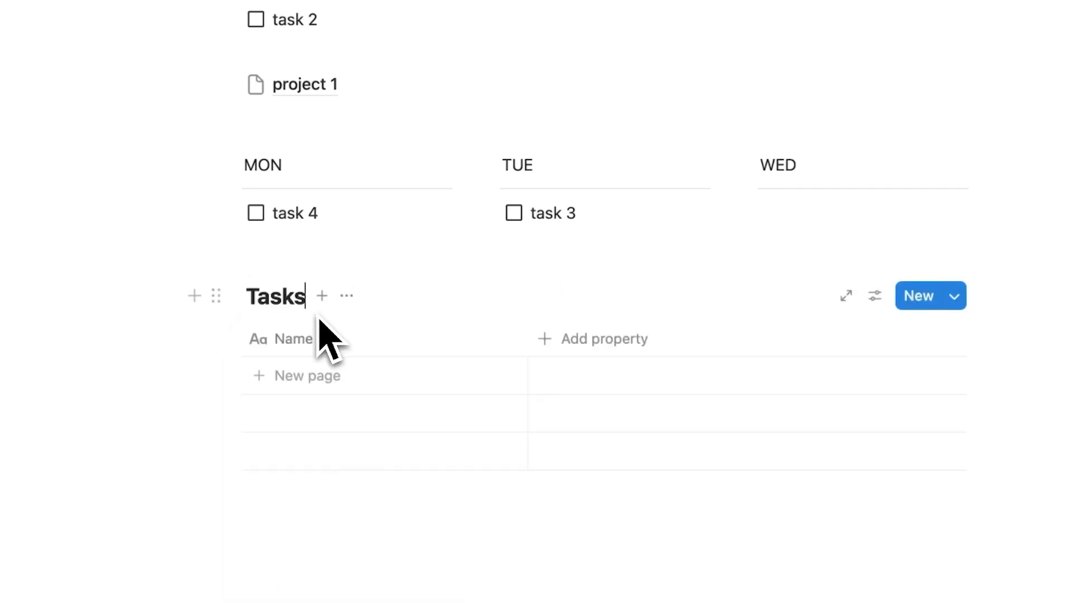
left_click(305, 375)
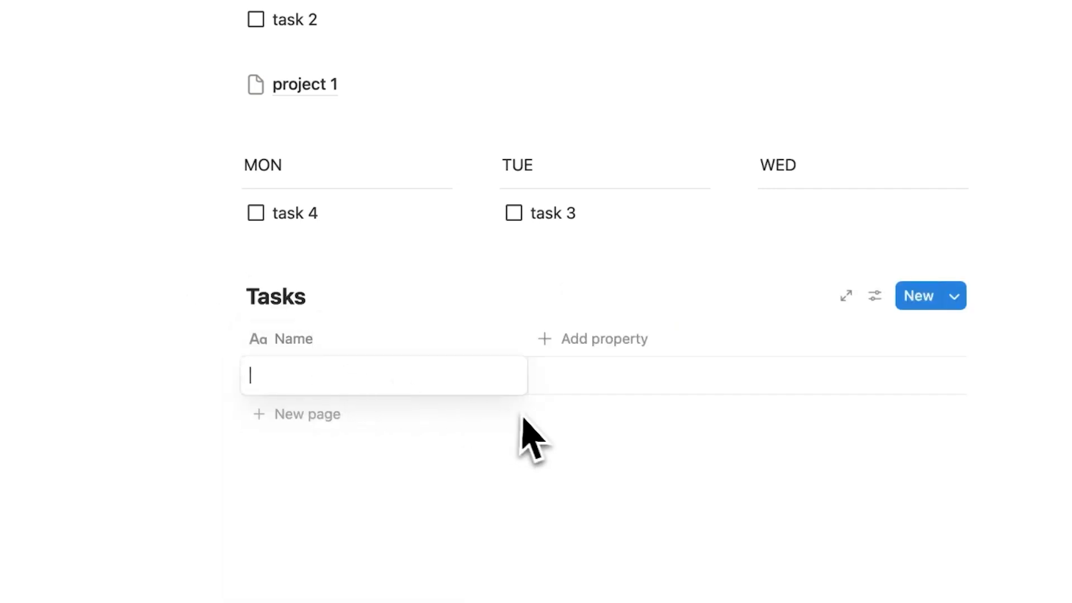
type("task 5")
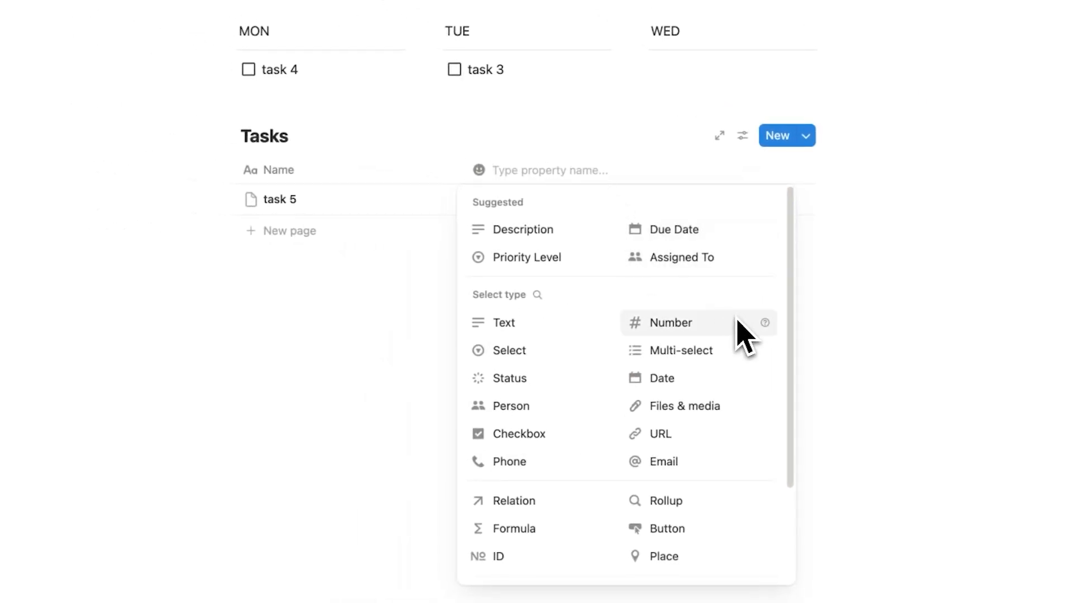
mouse_move(731, 390)
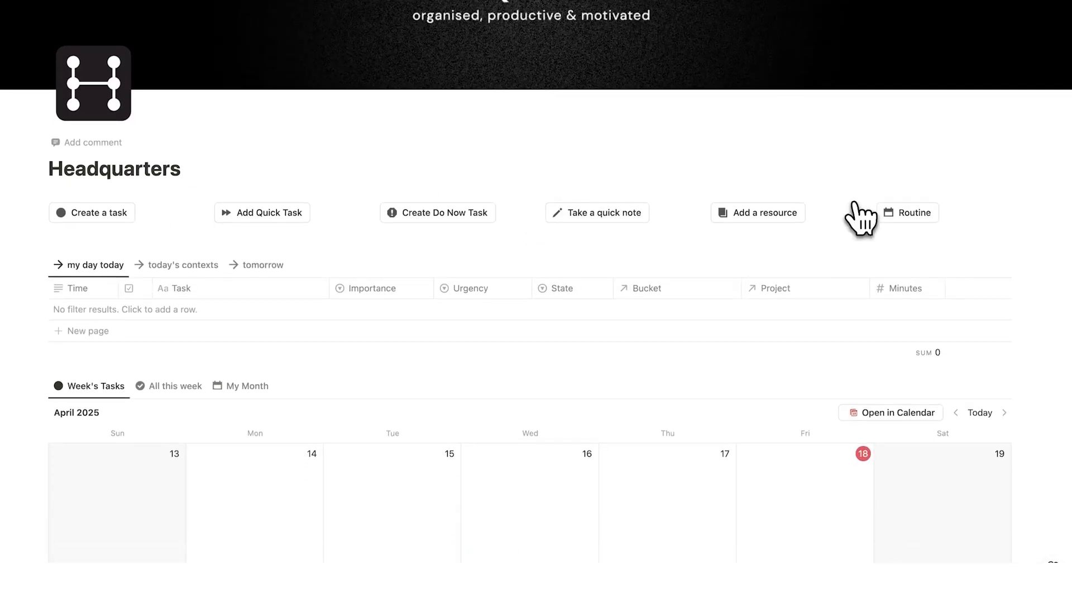
In My Task List, mark task 1 as Not Important and Not Urgent.
scroll("down", 3)
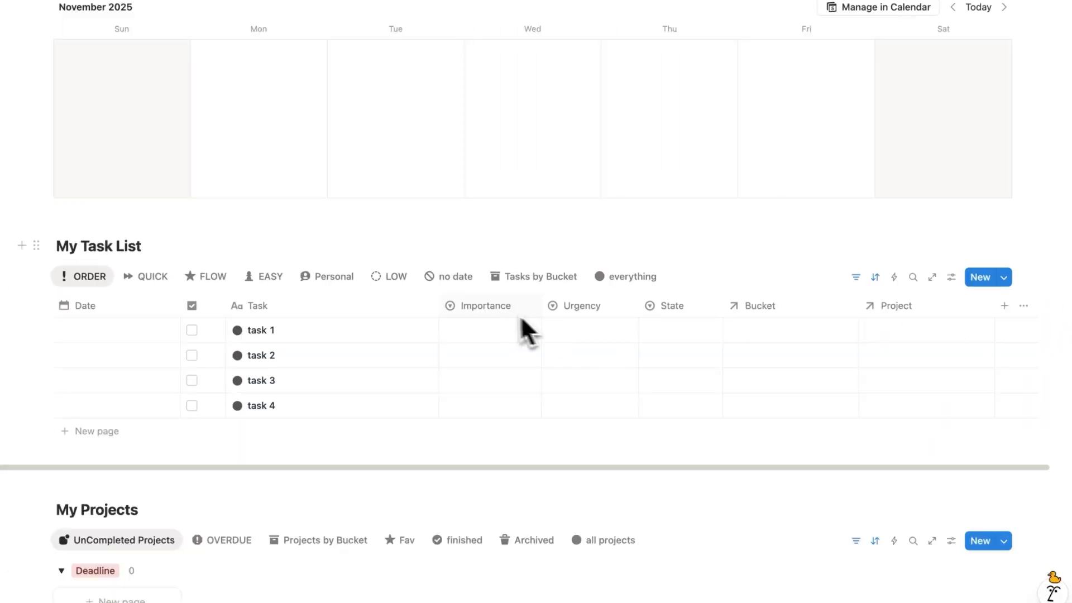
left_click(489, 330)
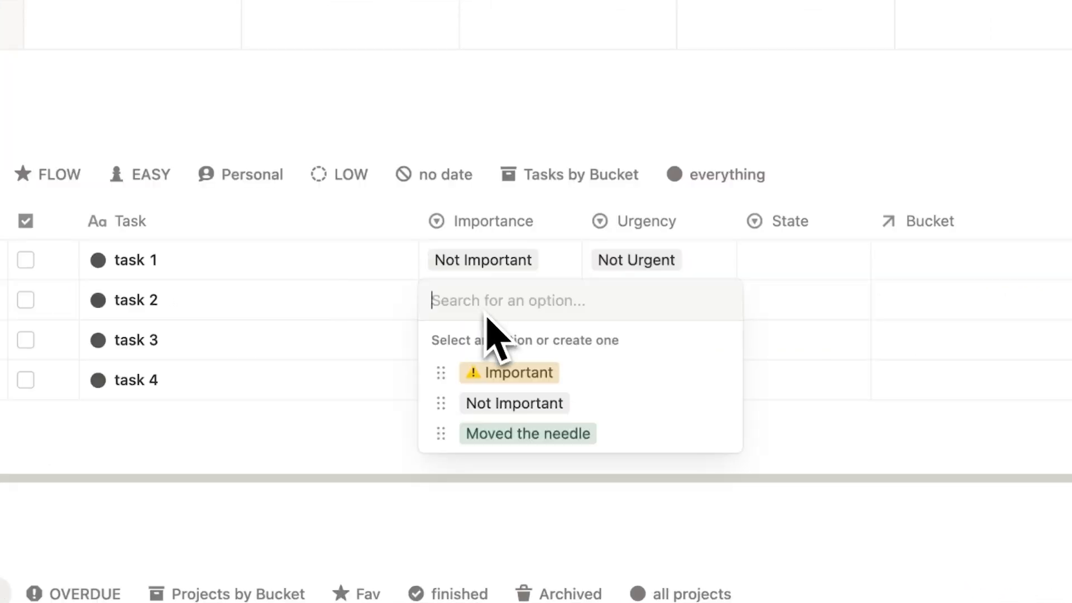
Mark task 2 Important and Not Urgent, task 3 Urgent, task 4 Important and Urgent.
left_click(509, 372)
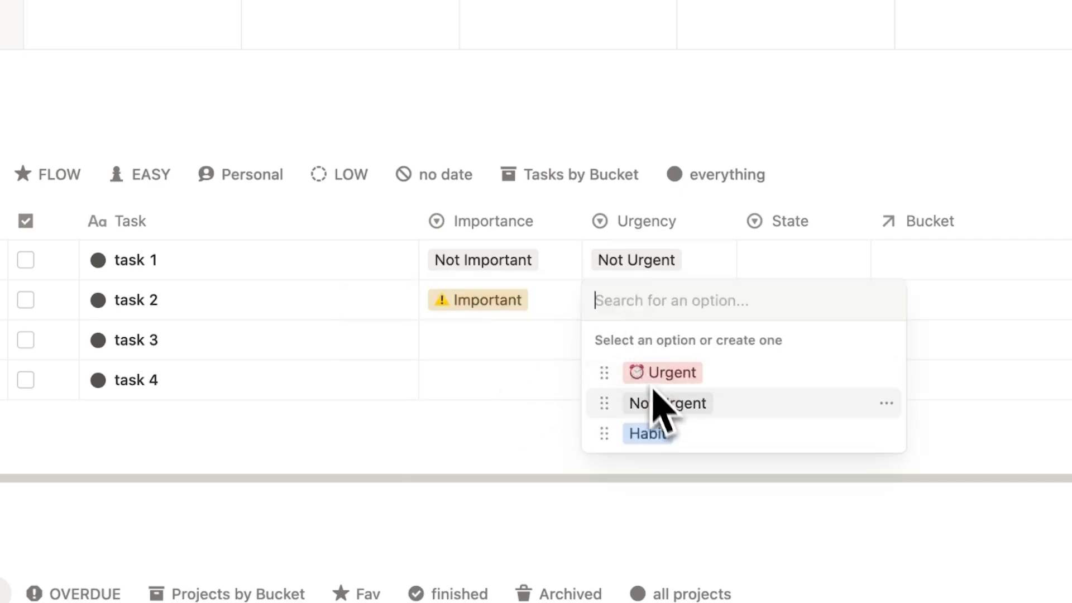
left_click(666, 402)
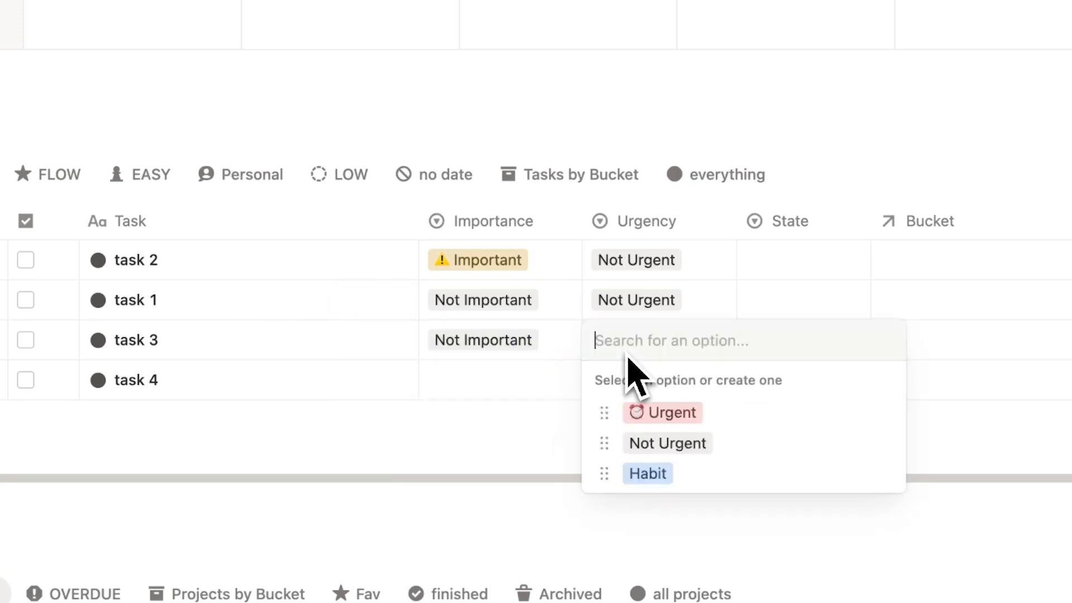
left_click(670, 411)
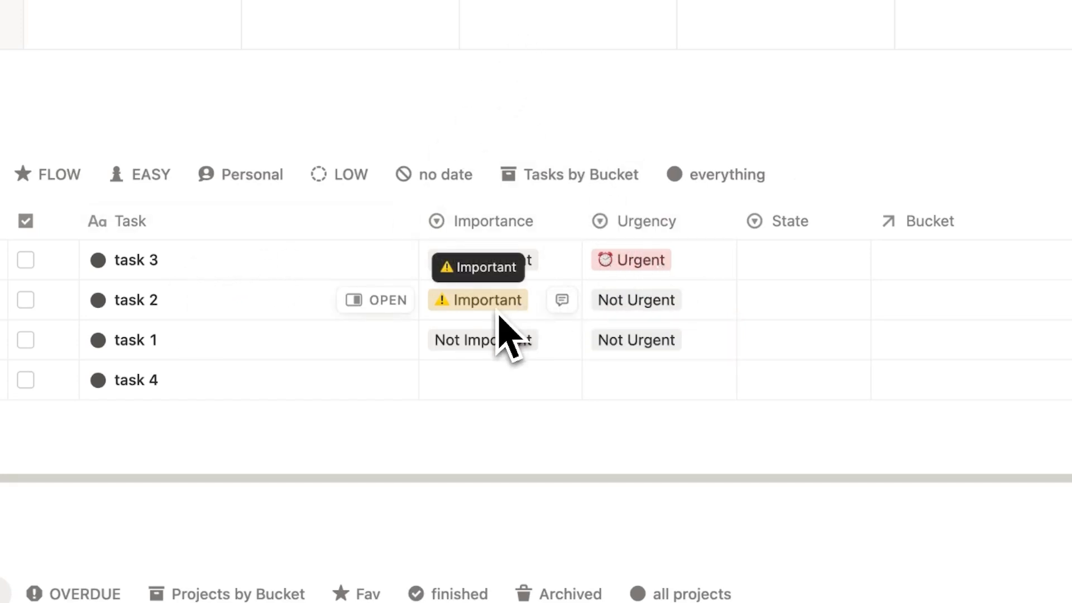
left_click(636, 425)
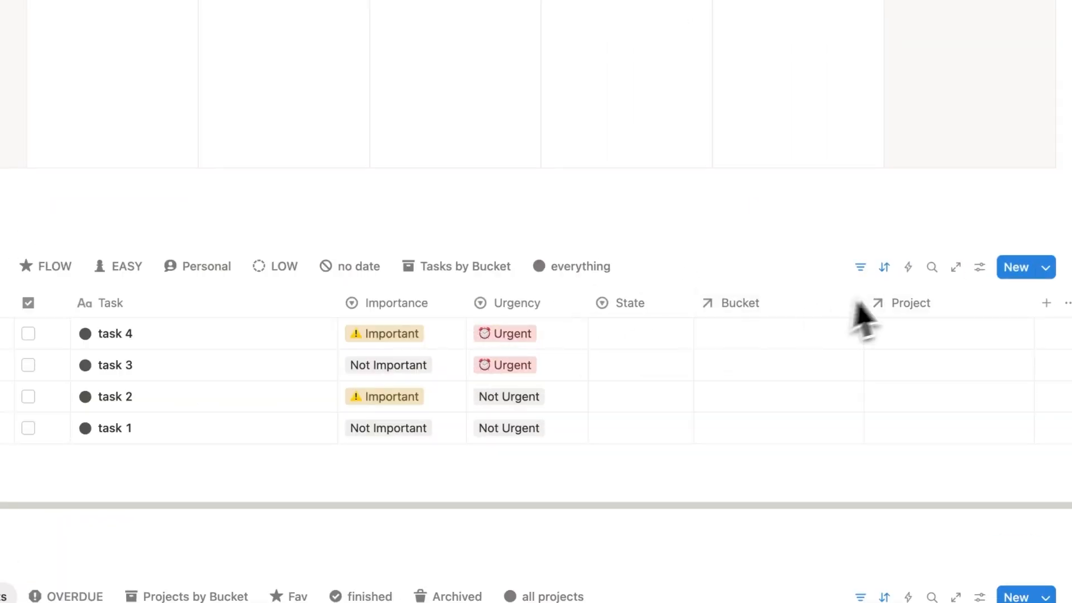
left_click(883, 266)
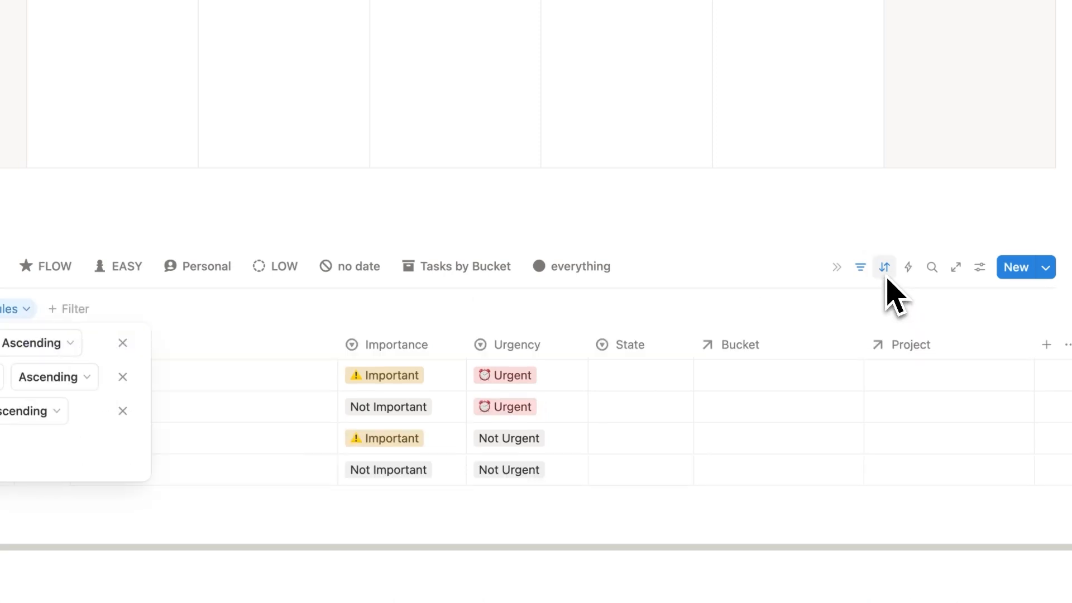
scroll("down", 3)
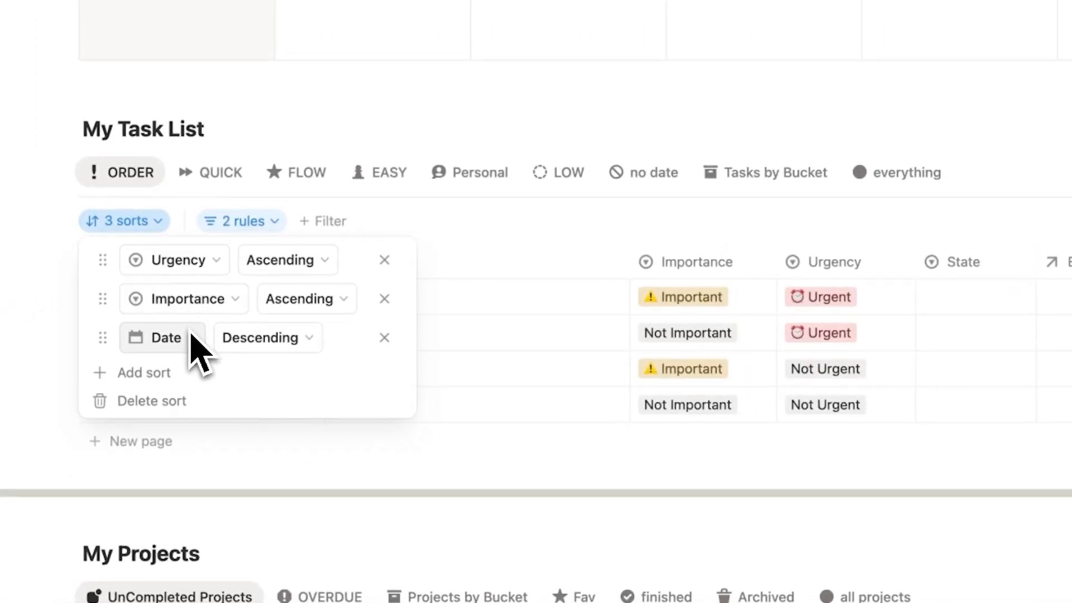
mouse_move(201, 369)
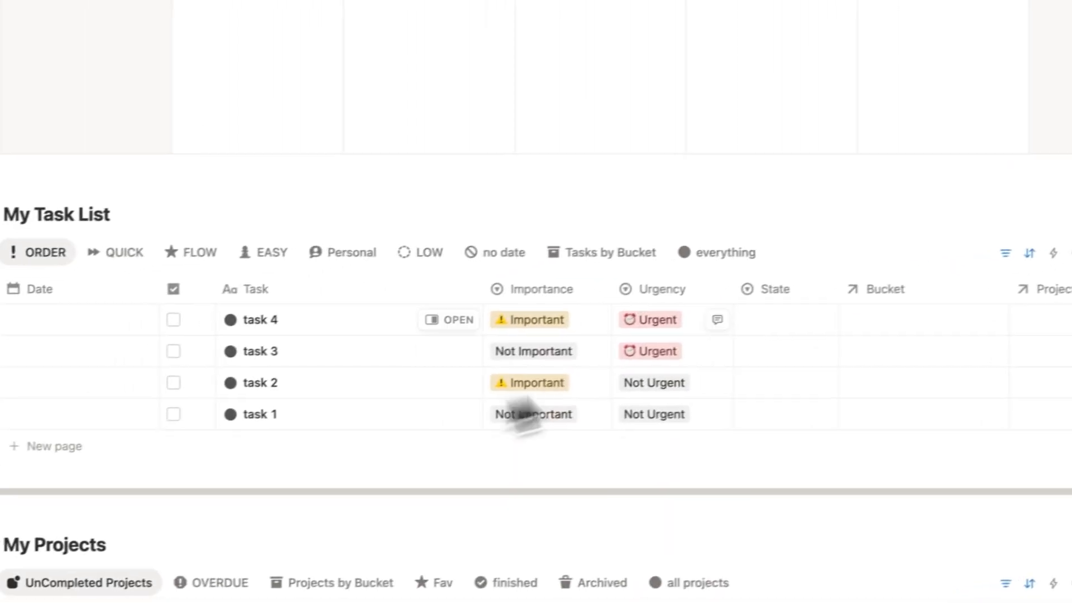
scroll("up", 3)
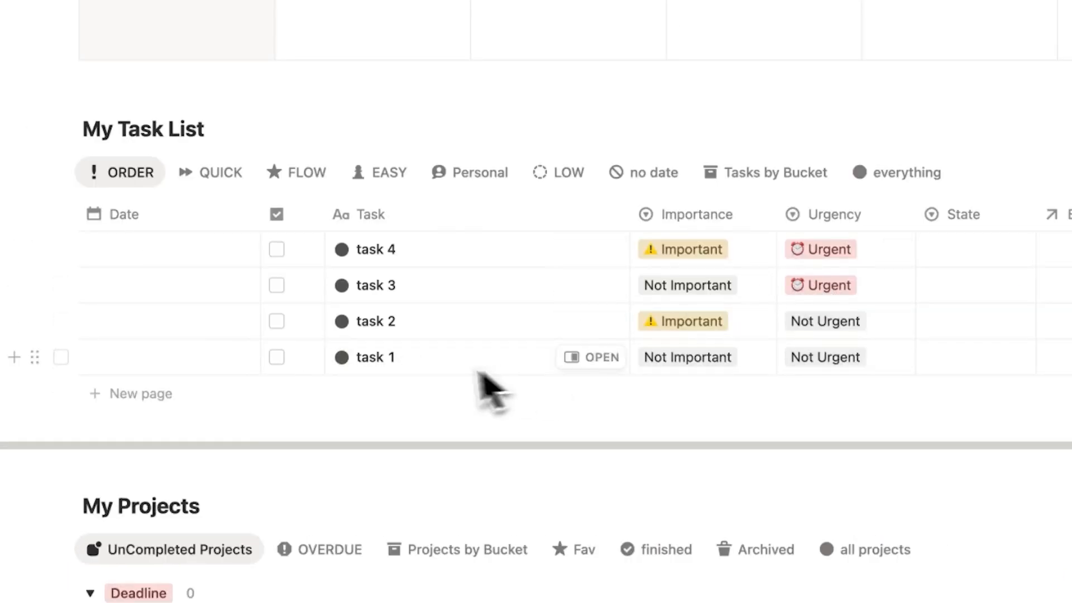
mouse_move(430, 383)
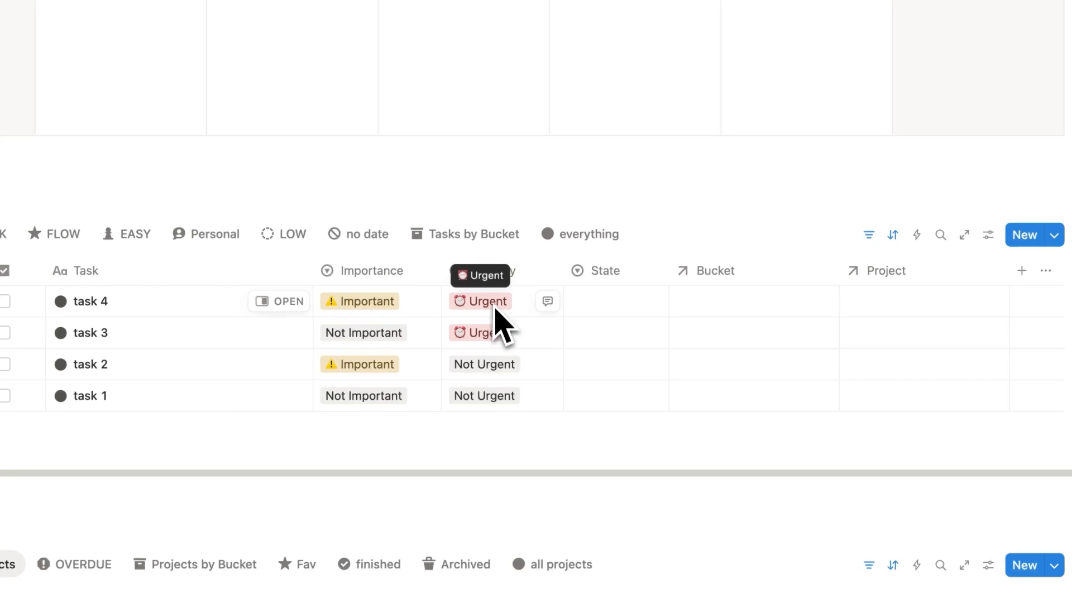
left_click(1021, 271)
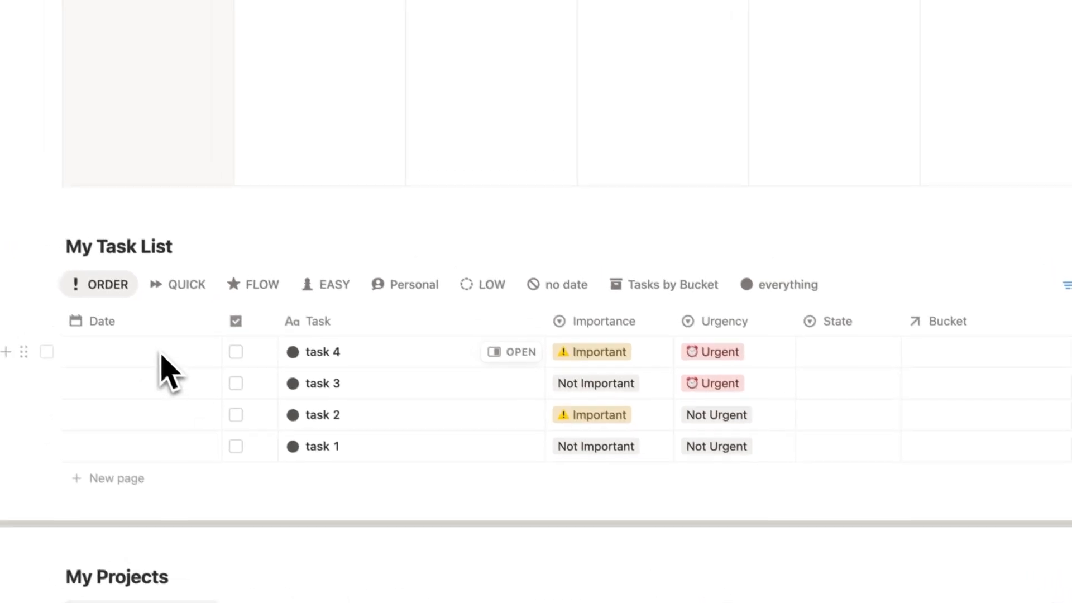
Date tasks 1–4 November 5, 2025 so they land on Wednesday in the week calendar.
left_click(136, 351)
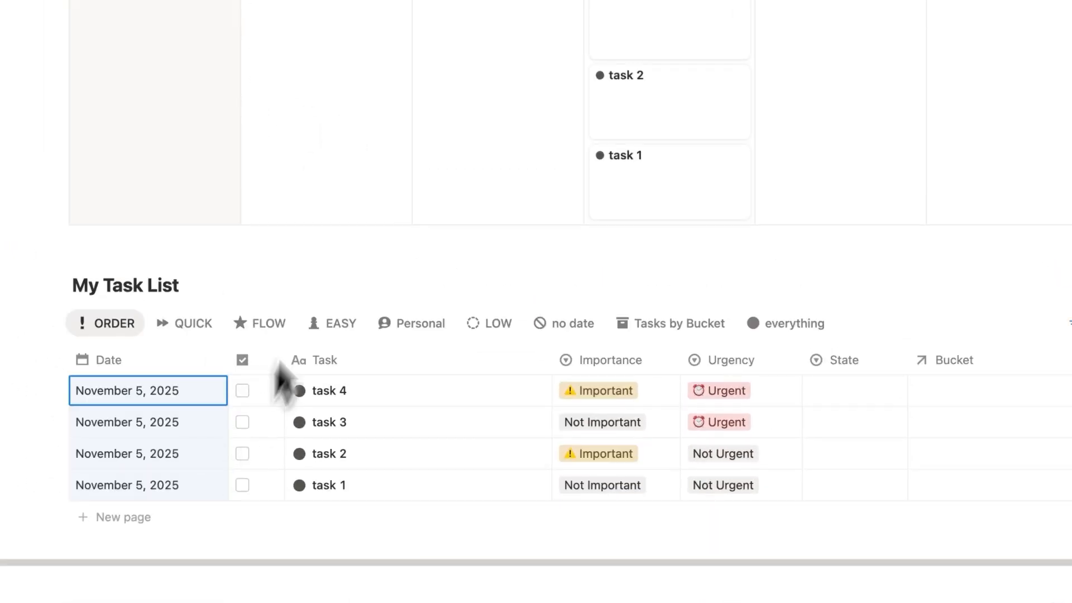
scroll("down", 3)
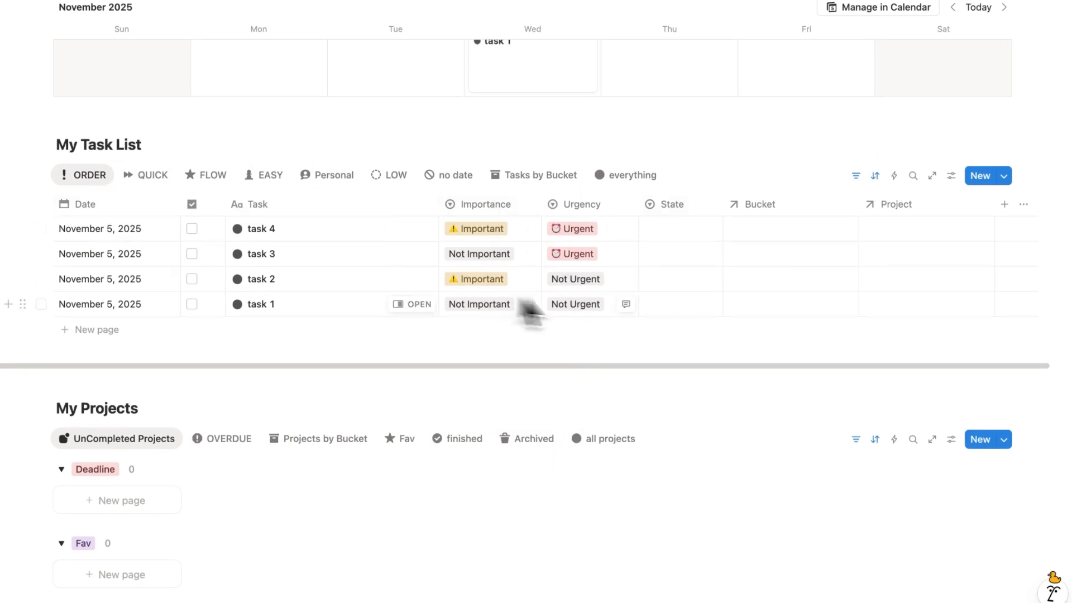
scroll("down", 3)
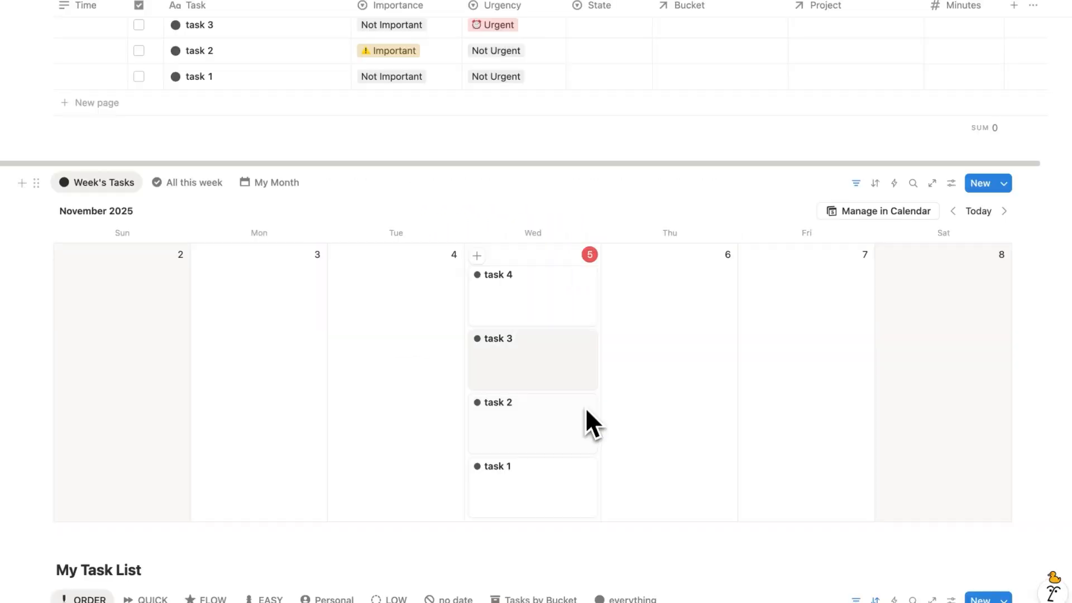
mouse_move(574, 345)
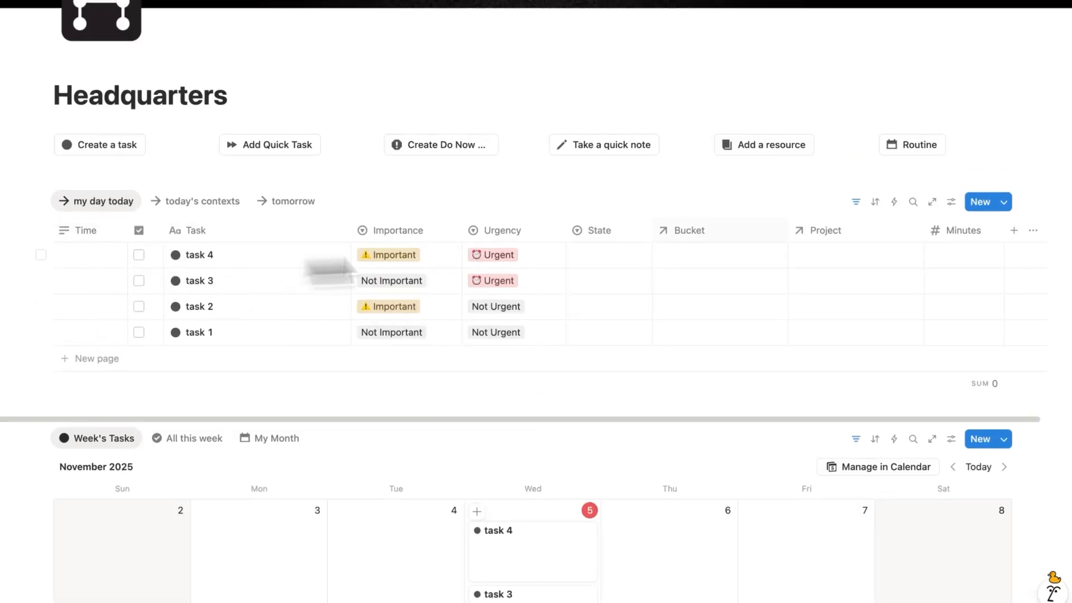
Add task 5, task 6 and task 7 to the my day today list.
left_click(1015, 229)
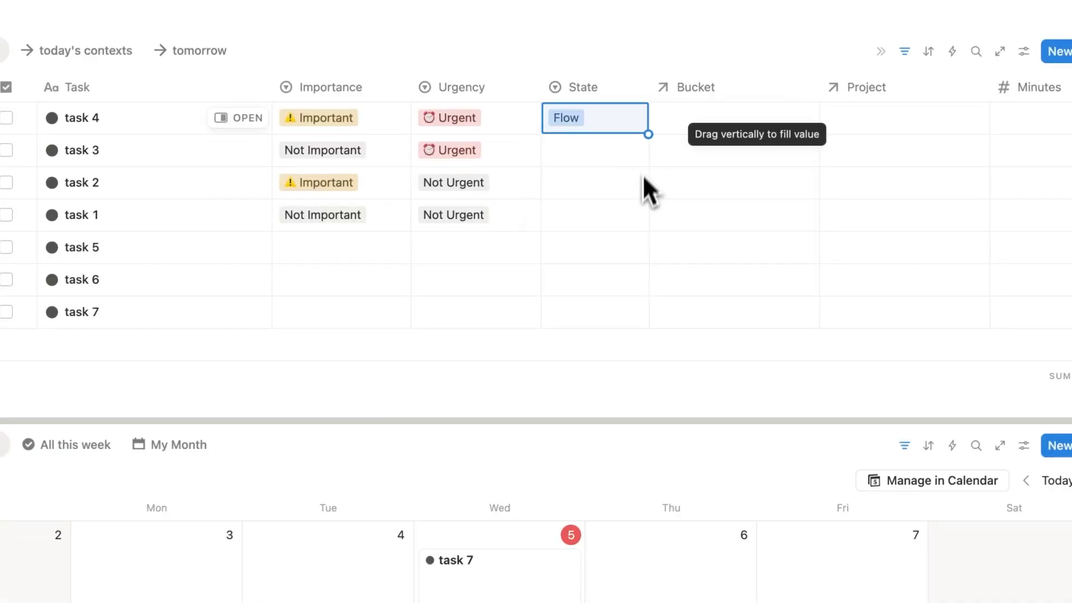
Set task states (task 1 Easy, others Flow, Quick, Personal) and Business or Relationship buckets.
left_click(595, 214)
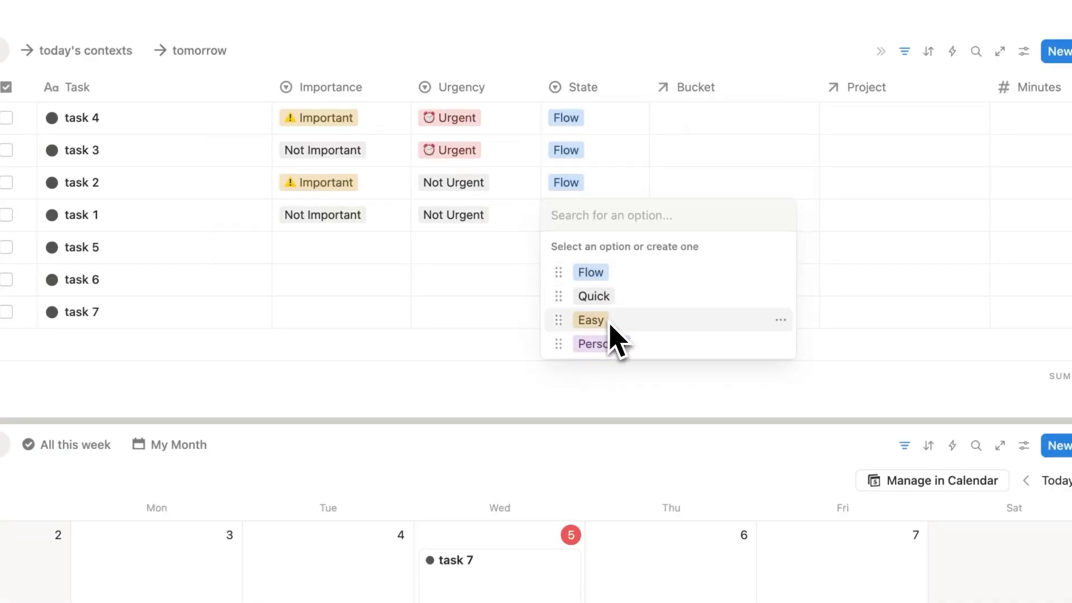
left_click(589, 319)
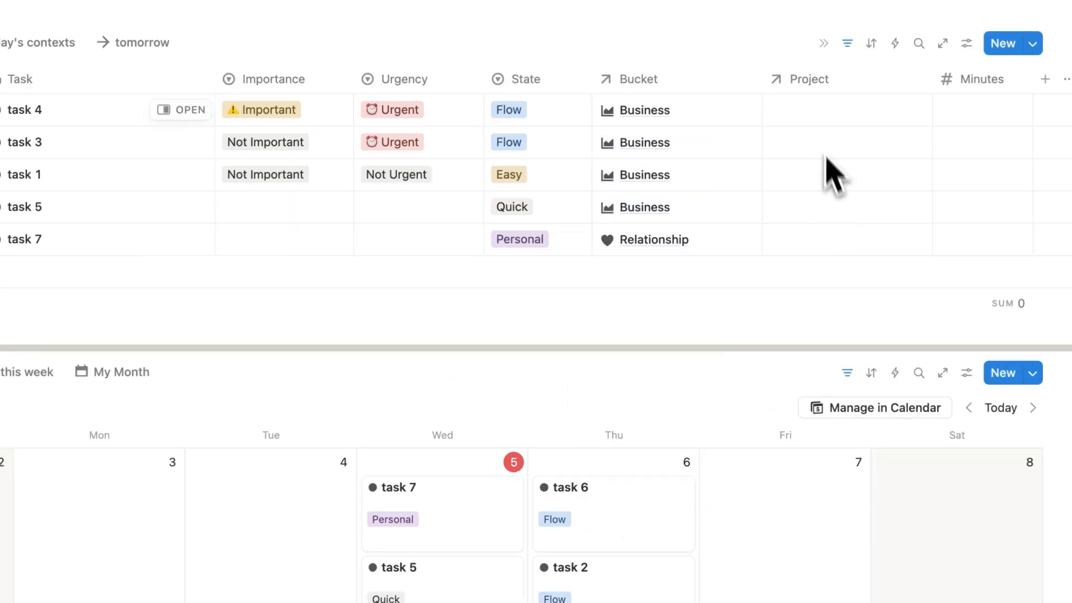
Link task 4 and task 3 to Project A and record minutes spent on each task.
left_click(847, 110)
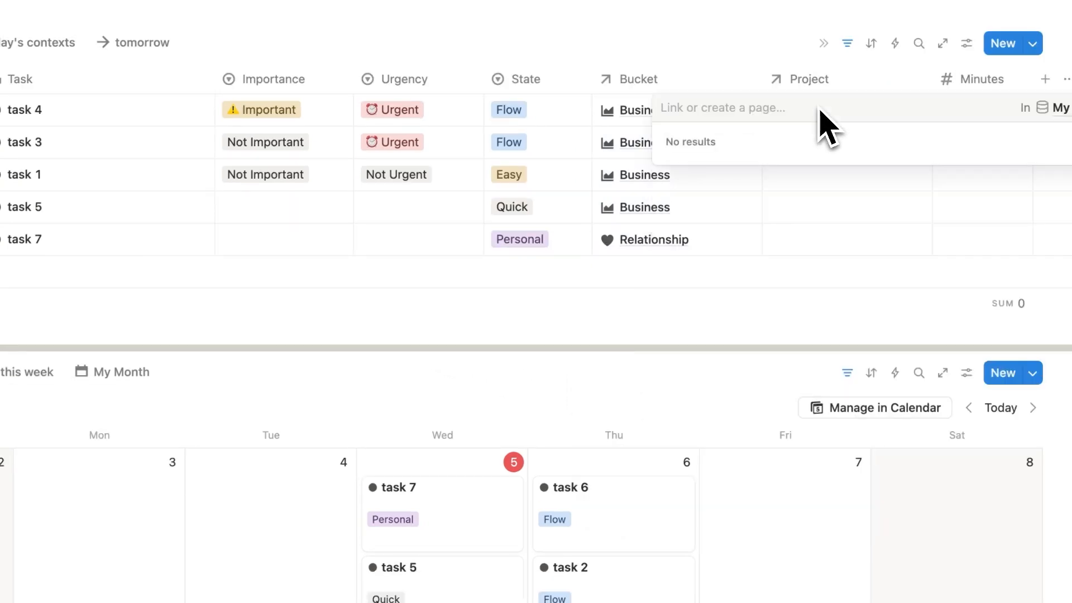
type("Project A")
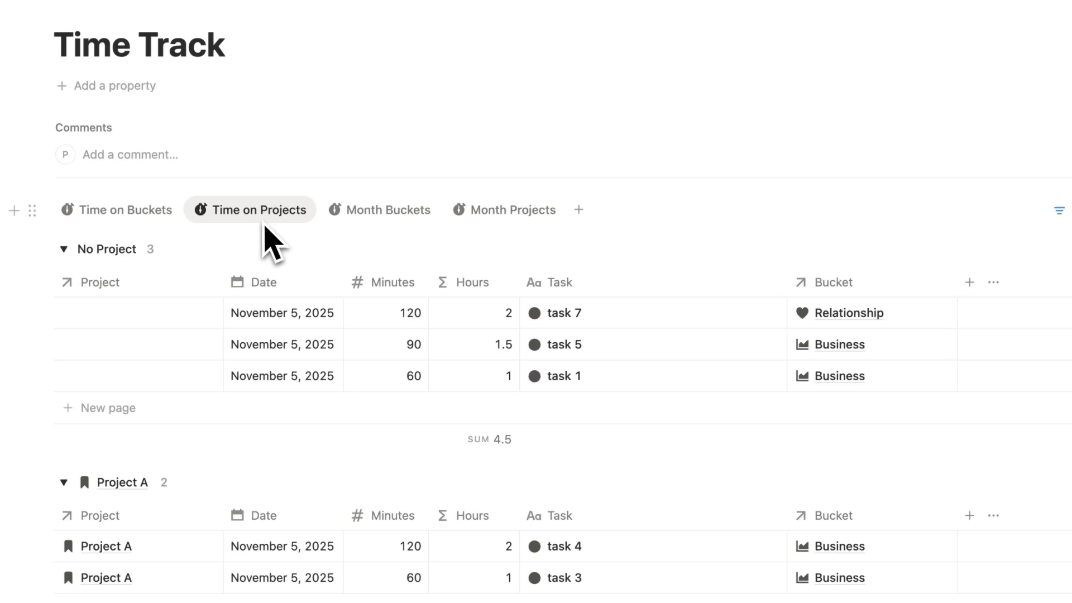
Review Time on Buckets totals (Business 330 min, Relationship 120 min), then group hours by project.
left_click(116, 210)
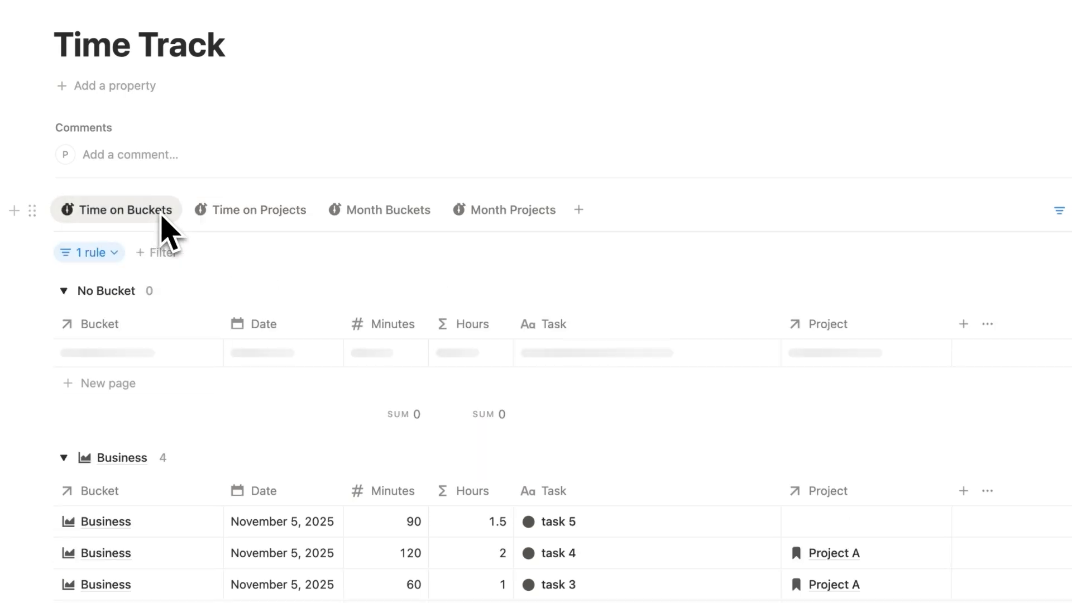
scroll("down", 3)
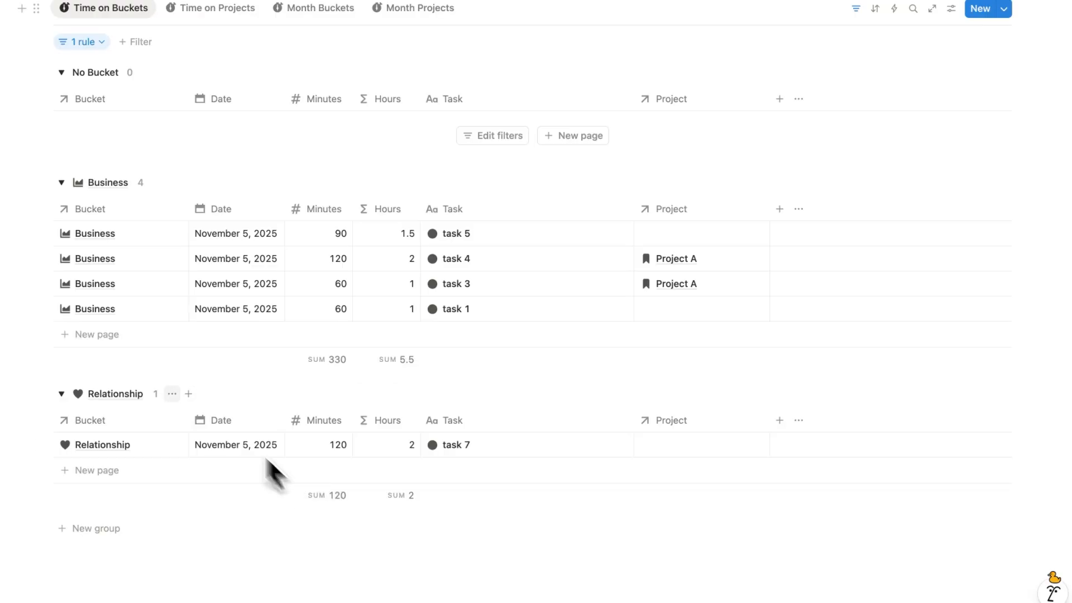
scroll("down", 3)
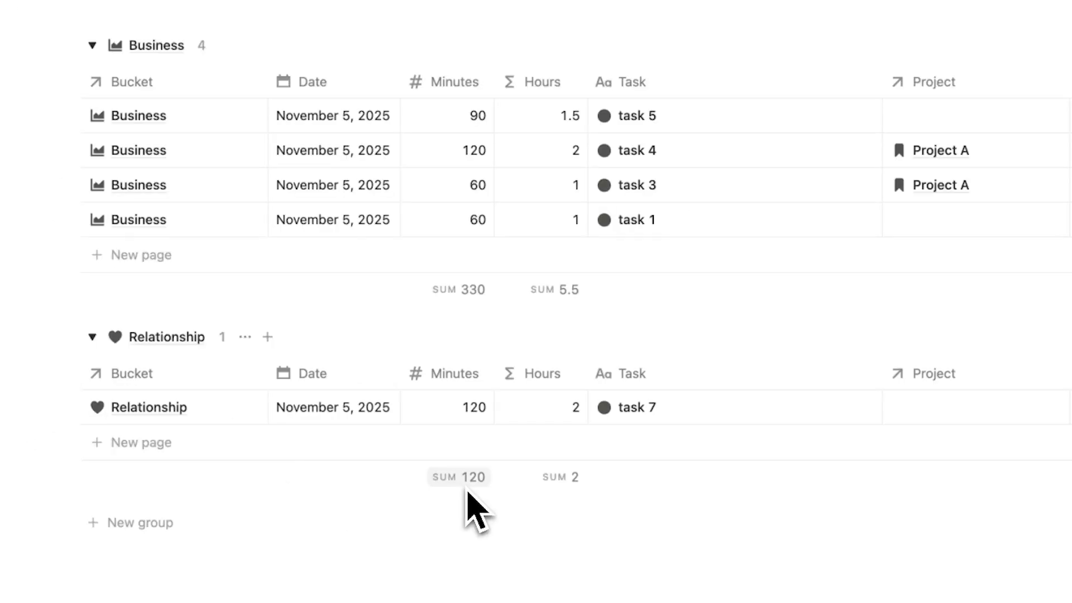
mouse_move(567, 509)
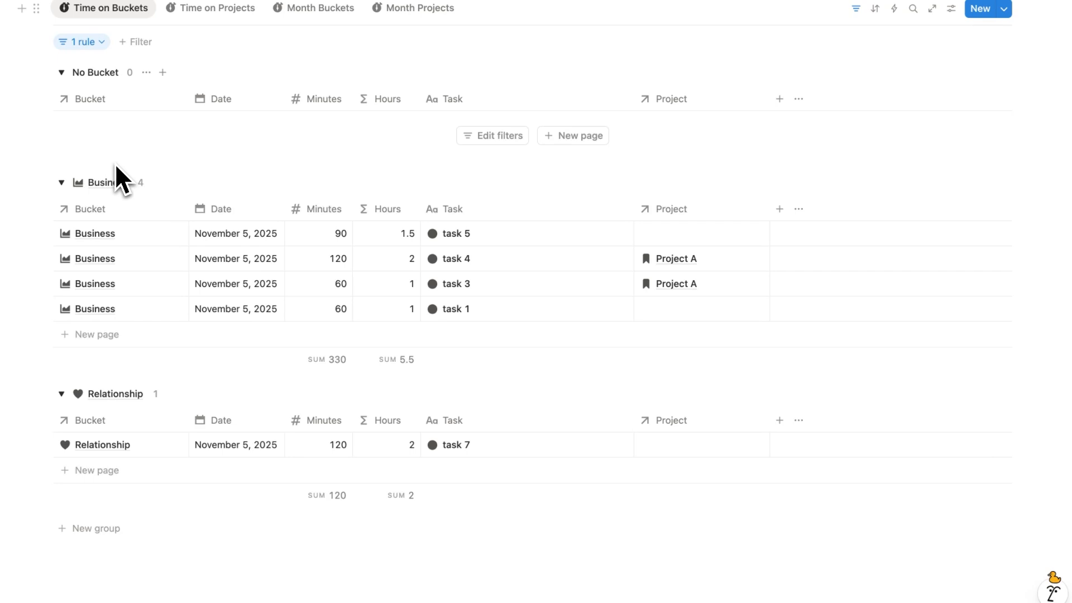
left_click(217, 7)
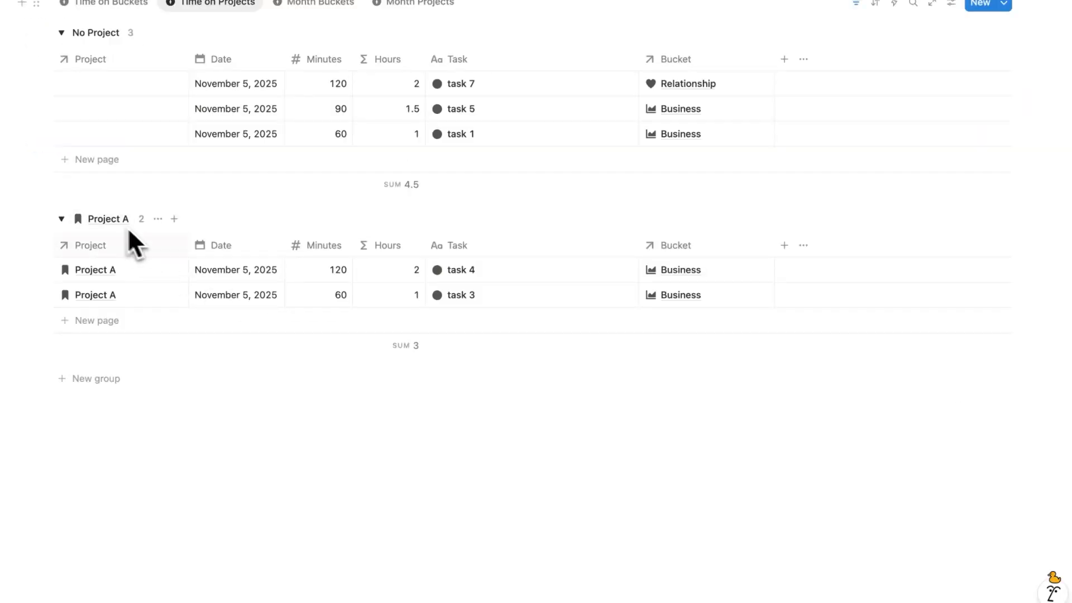
mouse_move(127, 235)
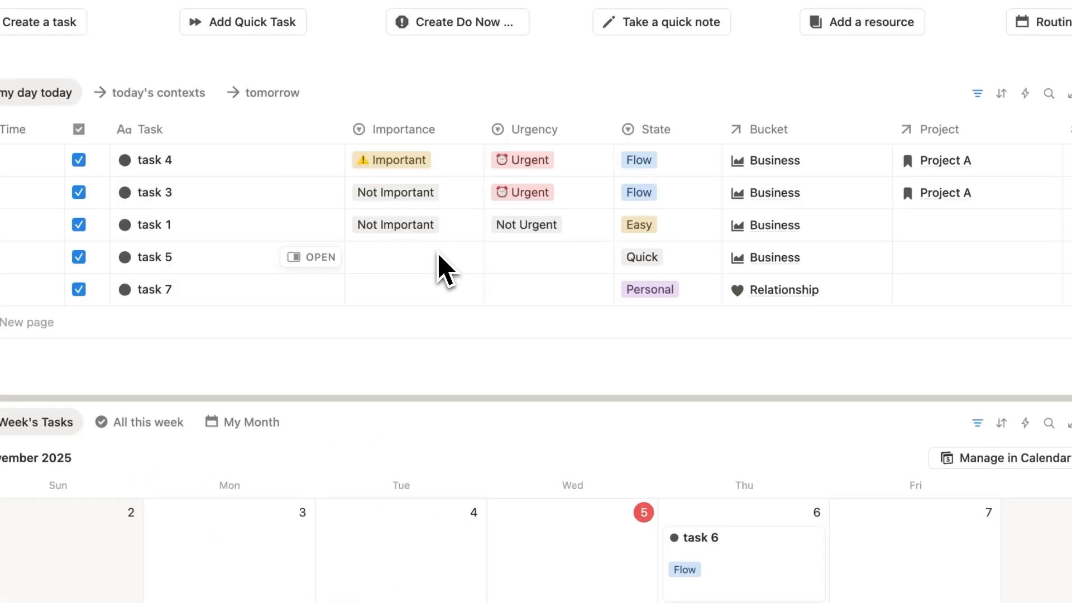
Set task 4's Importance to the new option Moved the needle.
left_click(414, 256)
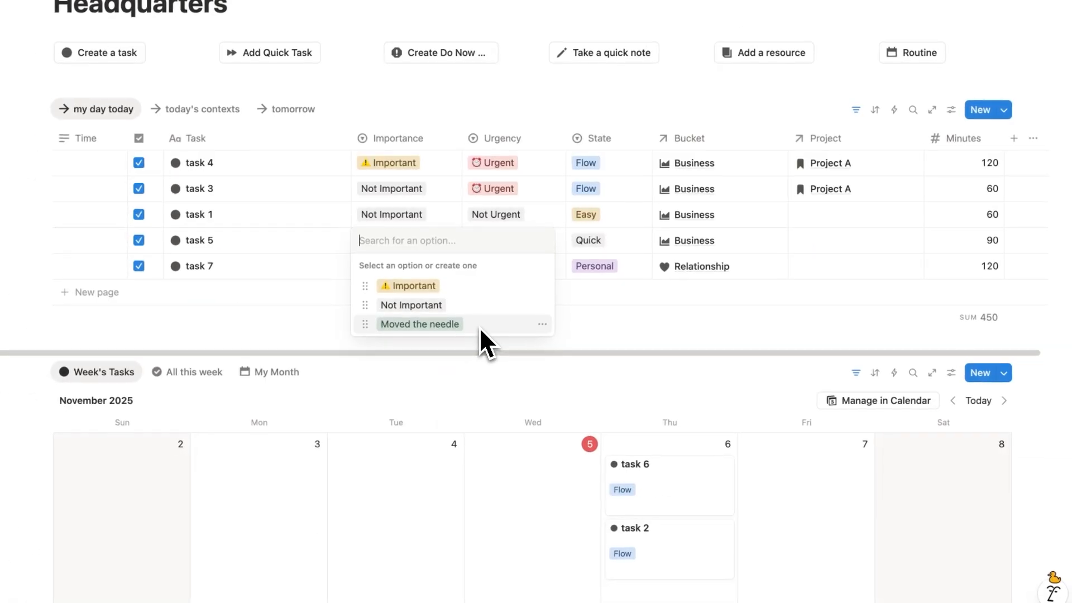
left_click(419, 323)
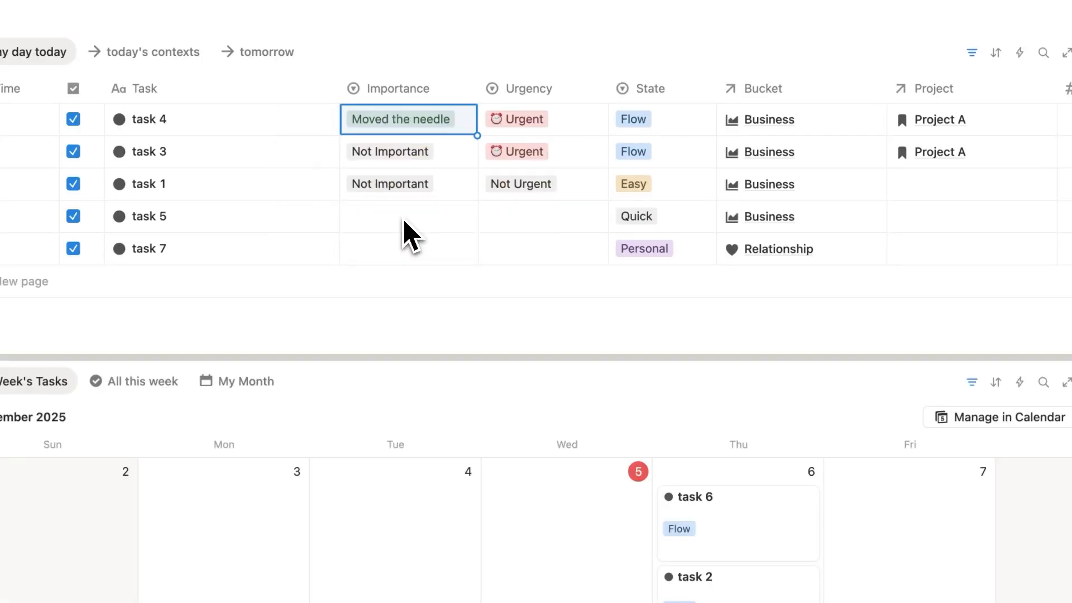
mouse_move(407, 243)
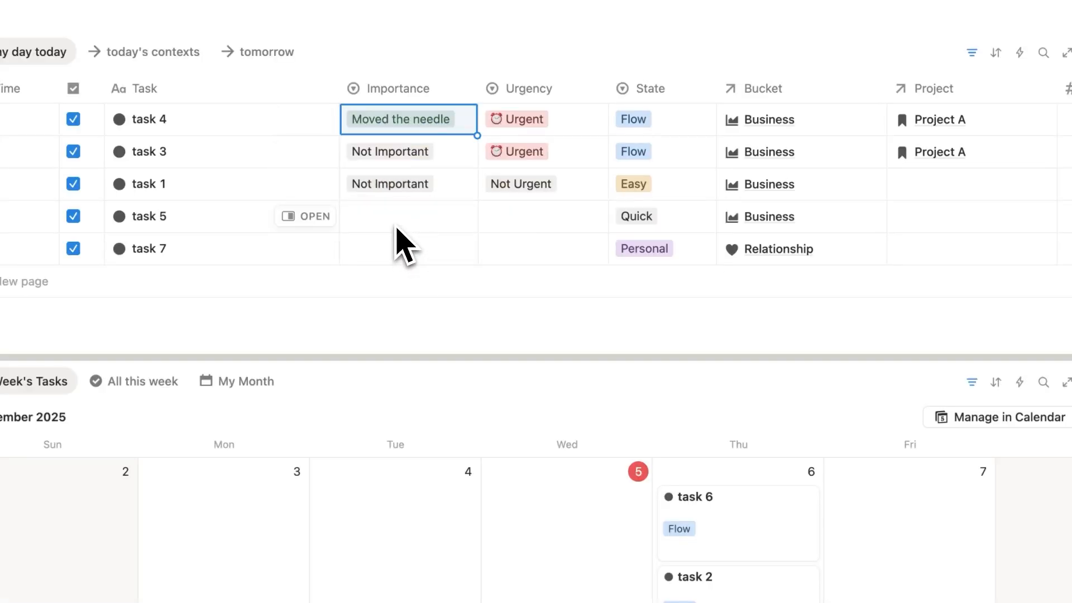
scroll("down", 3)
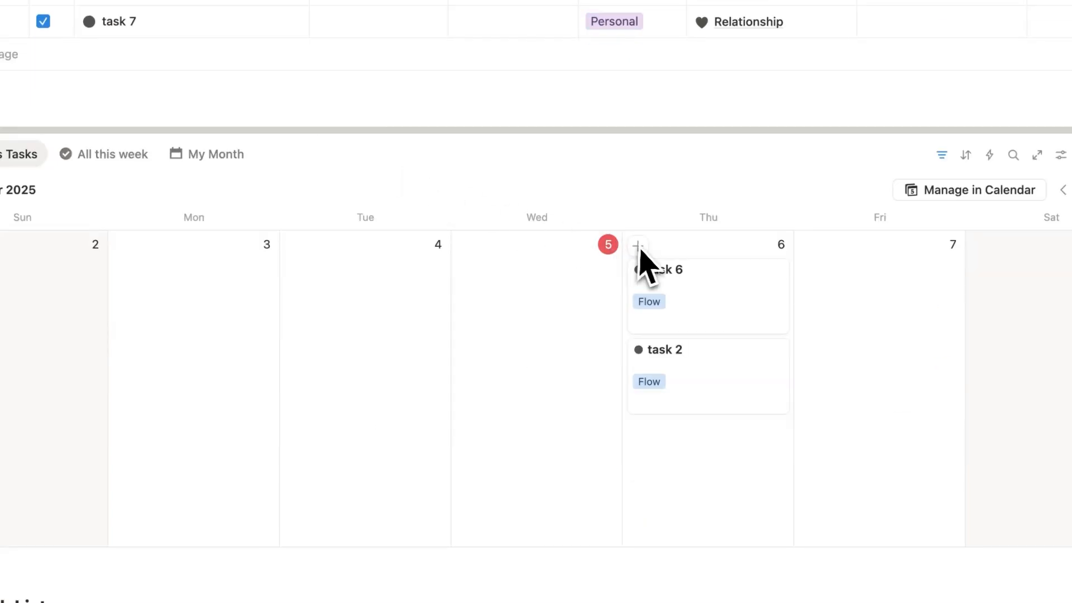
Create a new weekly review entry on Thursday the 6th and view its reflection questions.
left_click(666, 269)
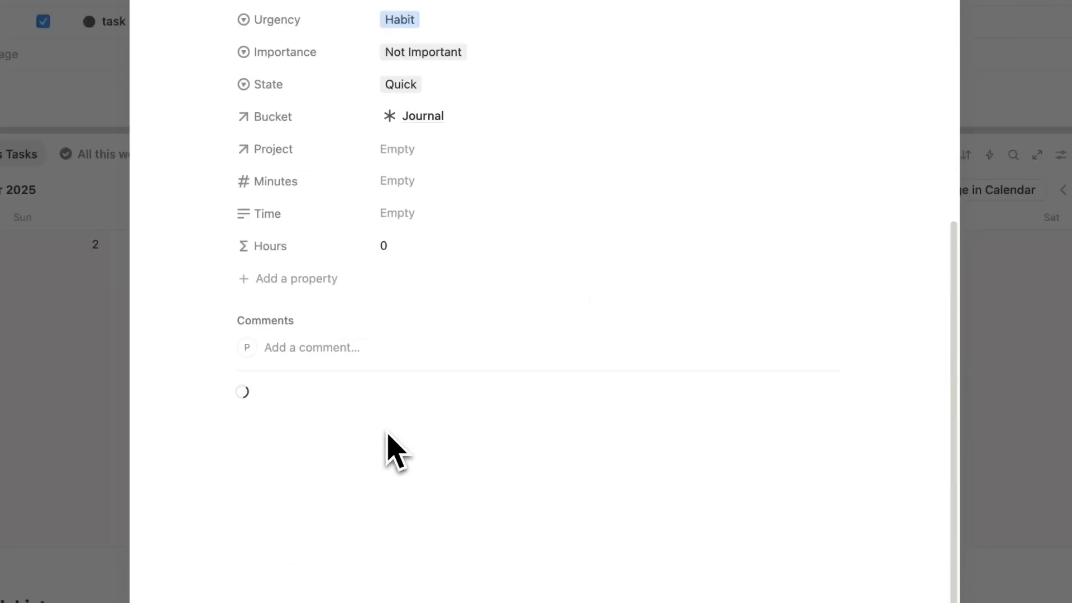
scroll("down", 3)
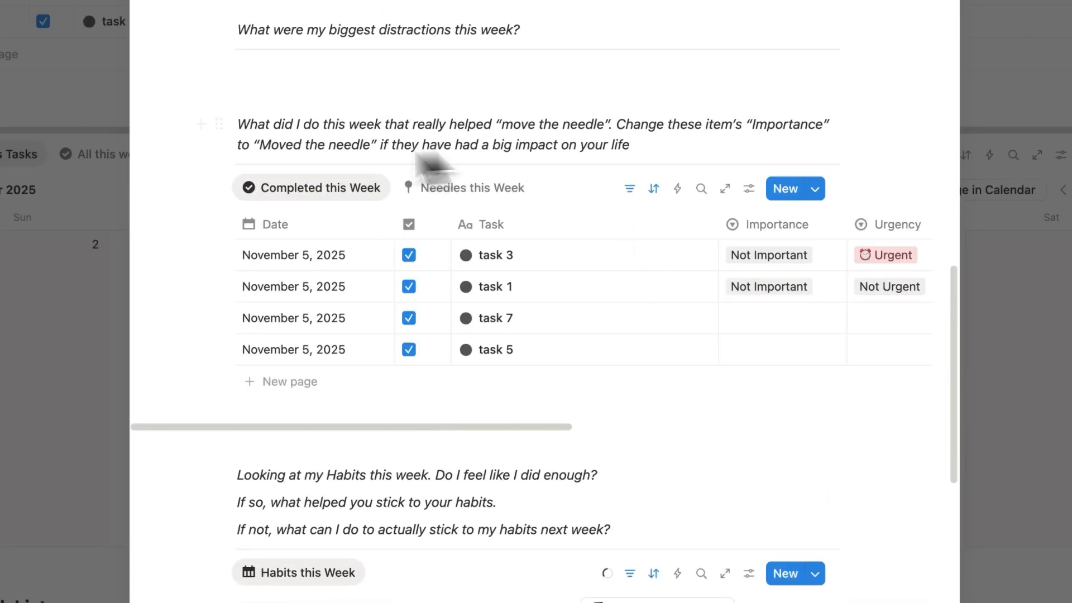
mouse_move(710, 342)
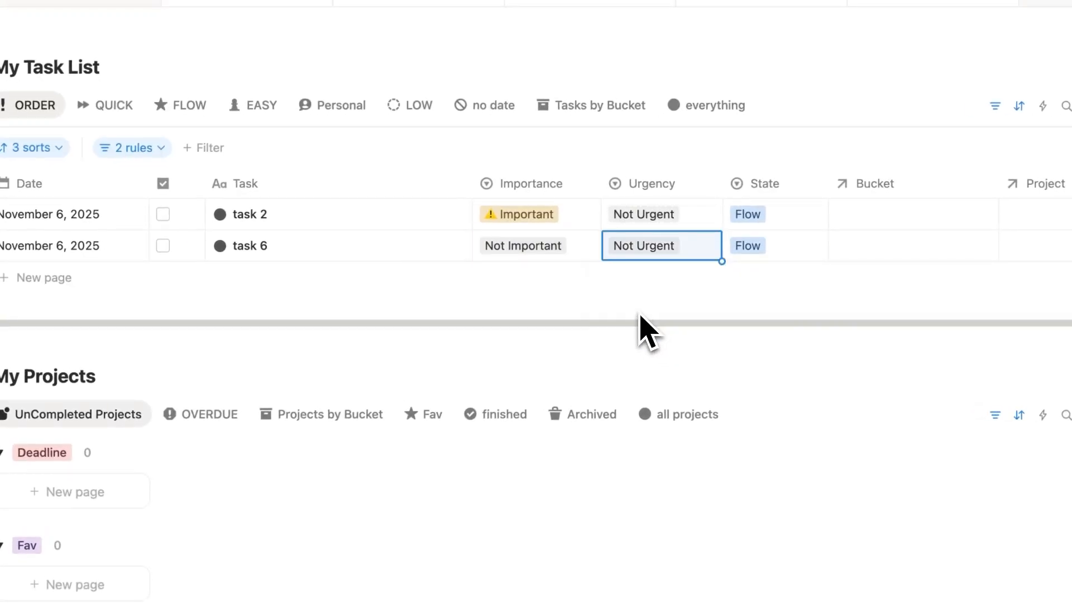
mouse_move(478, 274)
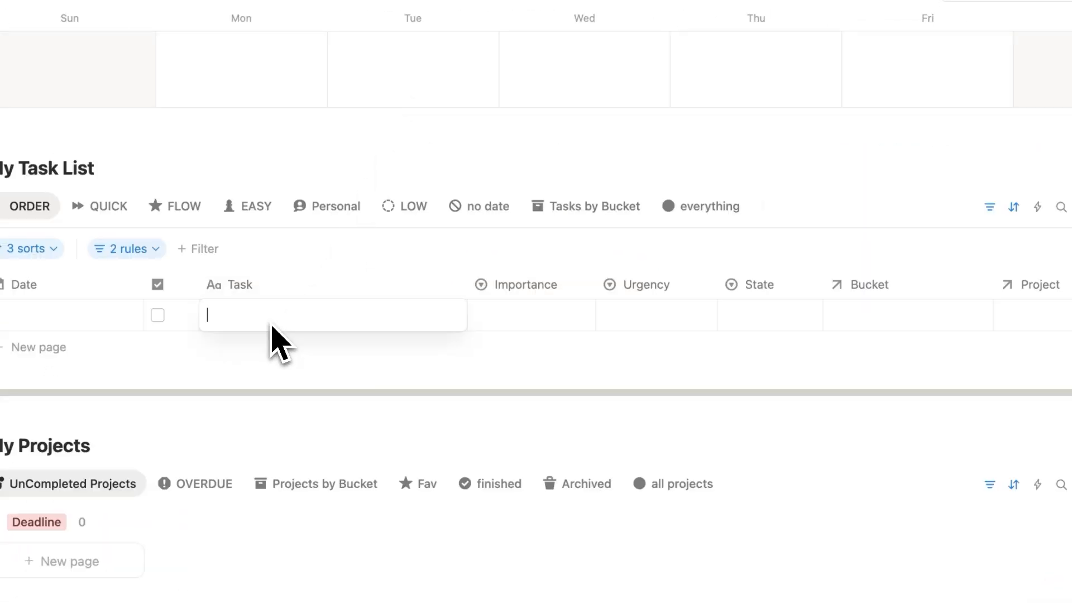
Name the new task 'task 10' and search 'Proj' in its Project field to link Project A.
type("task 10")
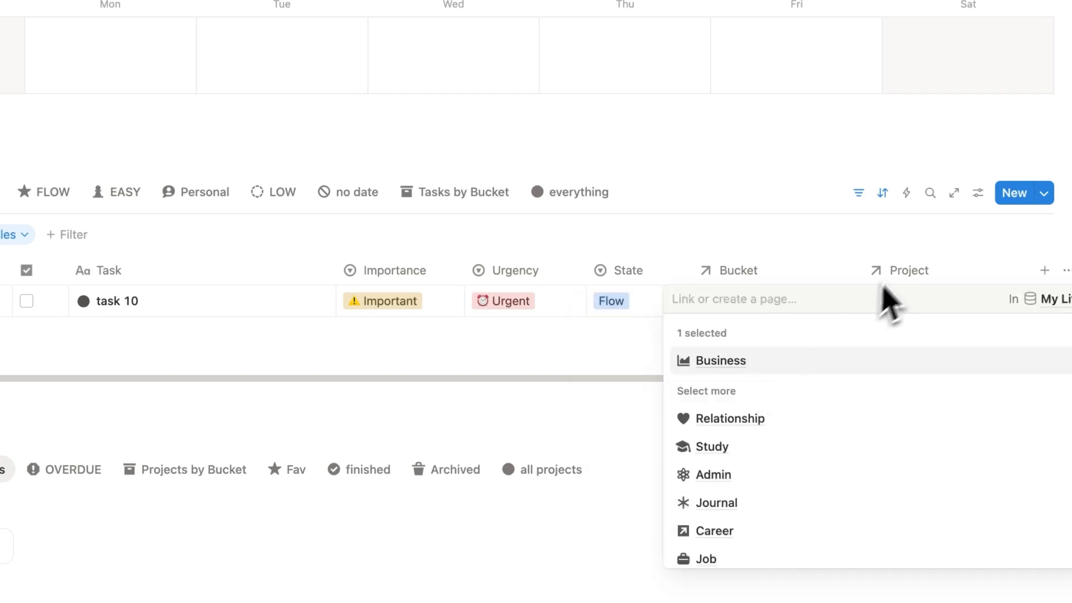
type("Proj")
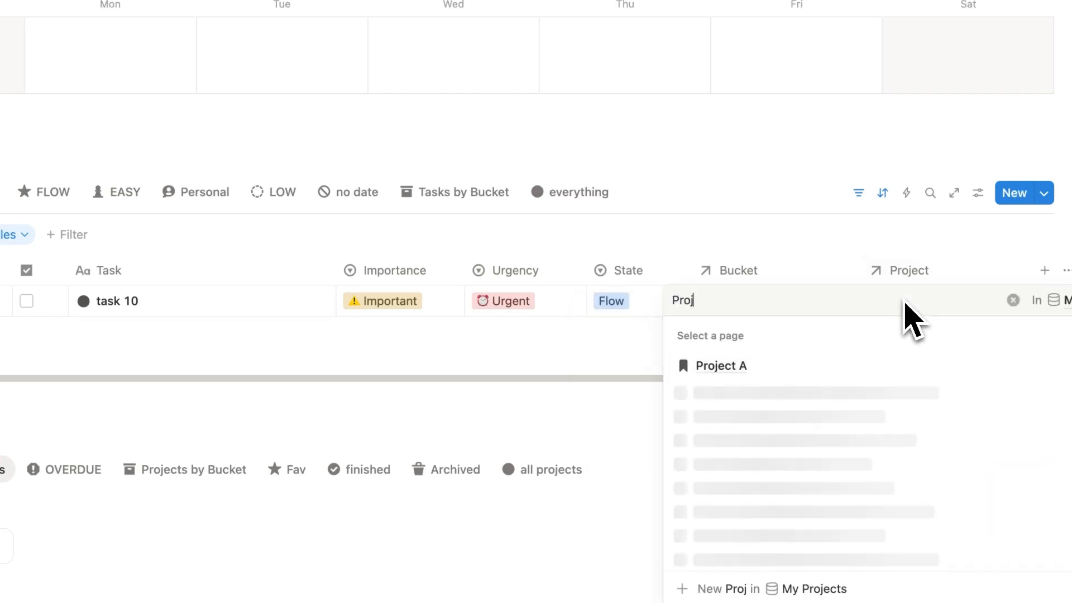